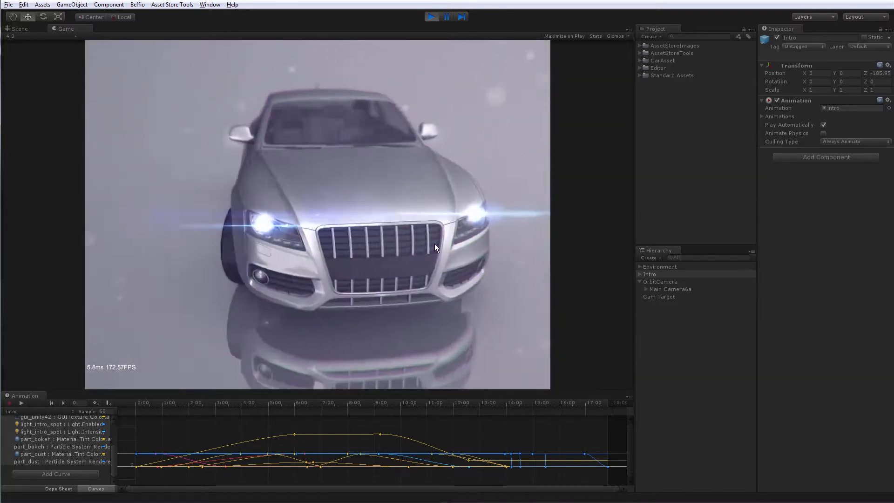
- Trace the gui_particleCallbacks overlay to its AssetText logo texture and rewind the intro to 0:00
{"action": "left_click", "coordinate": [640, 274]}
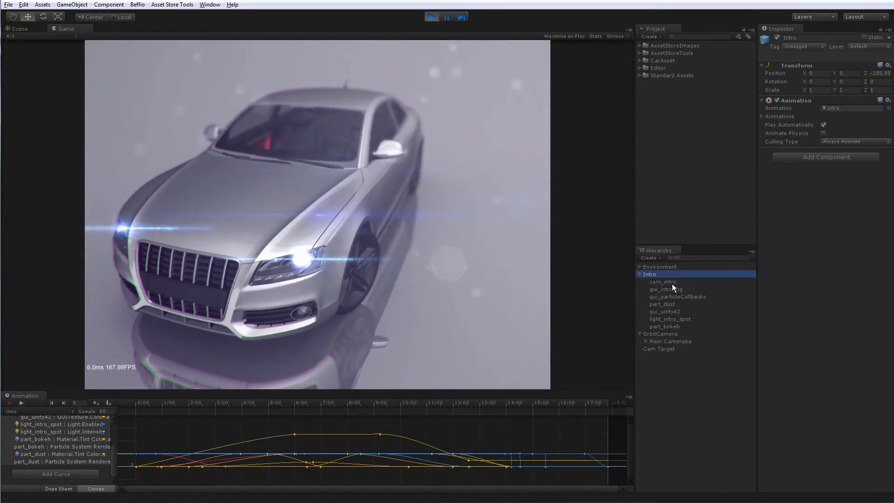
{"action": "left_click", "coordinate": [677, 296]}
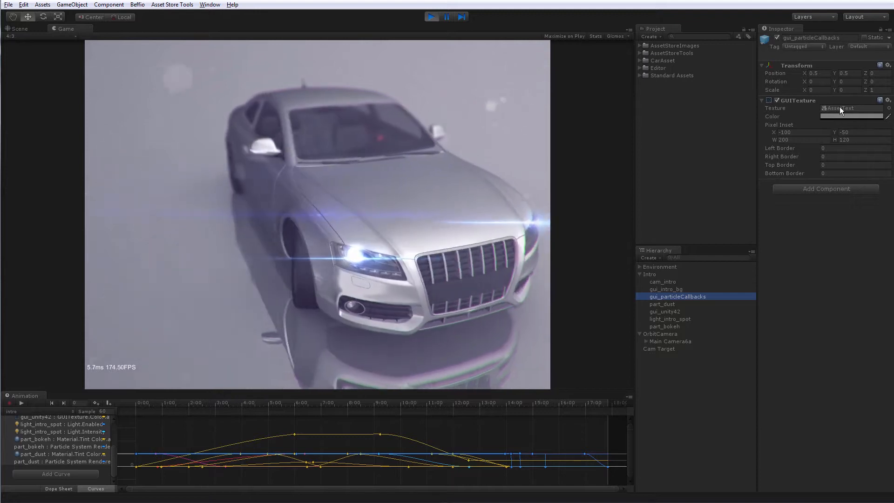
{"action": "left_click", "coordinate": [675, 196]}
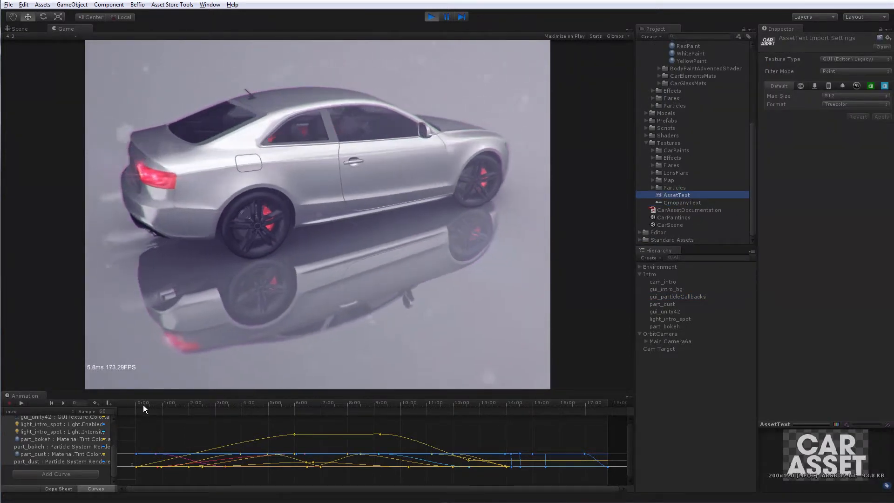
{"action": "left_click", "coordinate": [431, 17]}
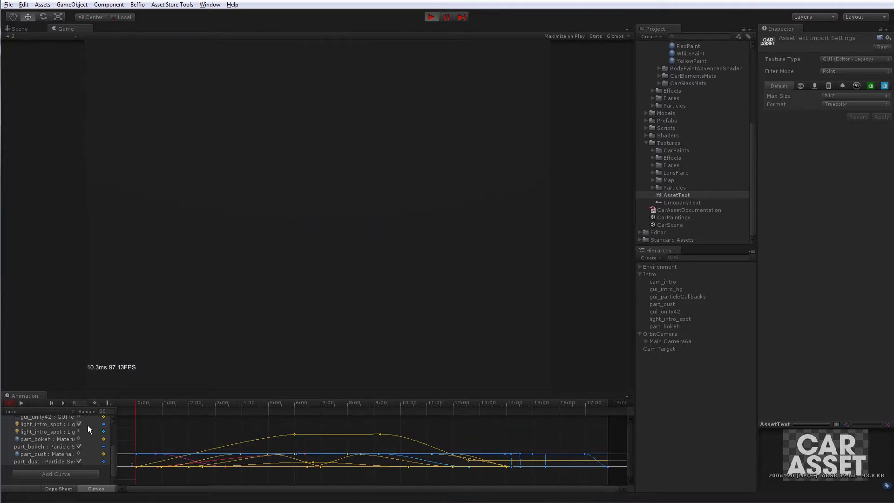
- Recolour the GreenPaint car body material from bright green to a neutral grey
{"action": "left_click", "coordinate": [431, 17]}
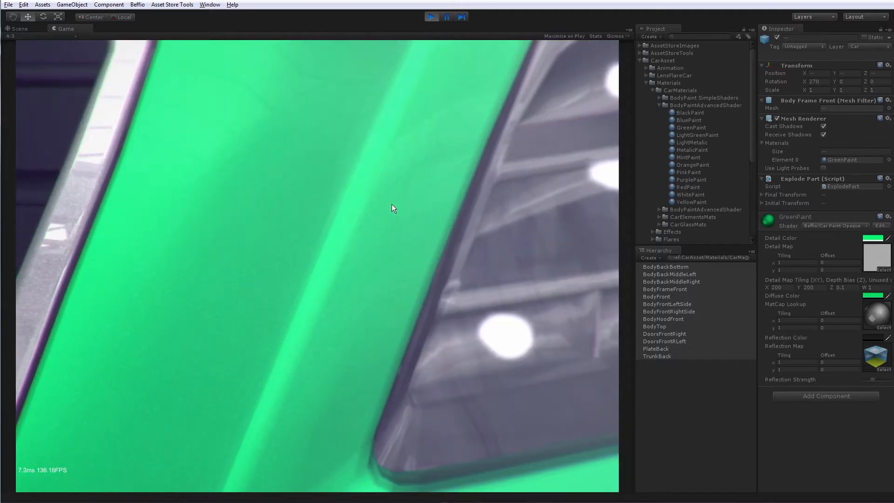
{"action": "left_click", "coordinate": [691, 127]}
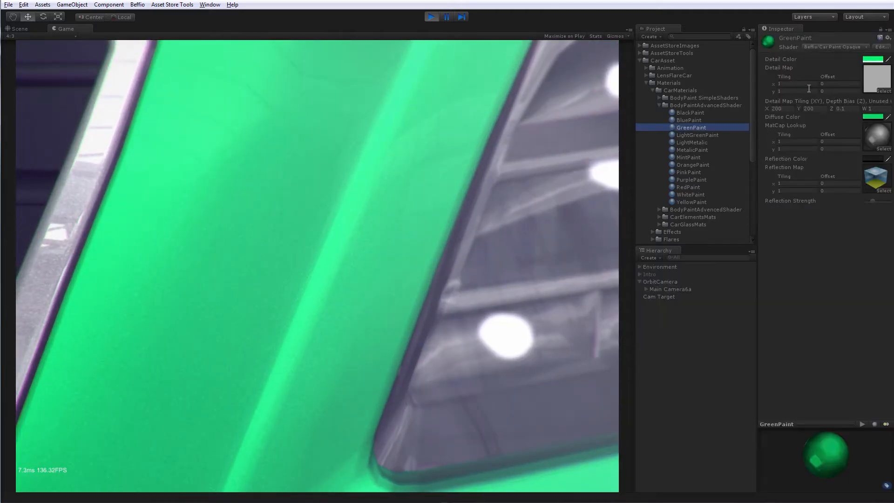
{"action": "left_click", "coordinate": [871, 59]}
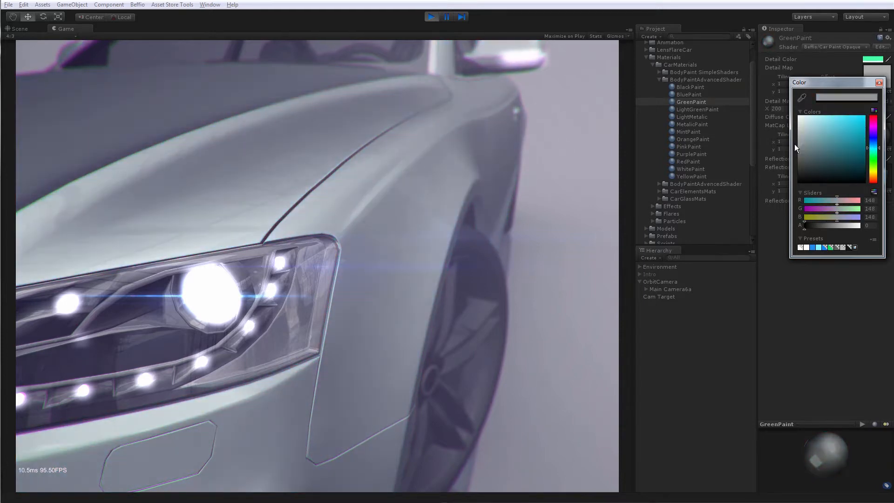
- Give GreenPaint a white Diffuse, light grey Detail Color, and adjusted Reflection Strength, then show Wheel 3
{"action": "left_click", "coordinate": [879, 83]}
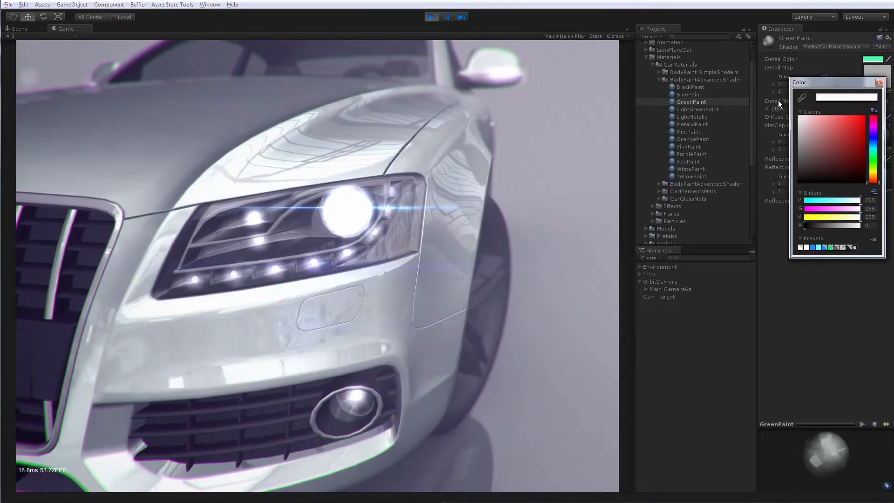
{"action": "left_click", "coordinate": [879, 82]}
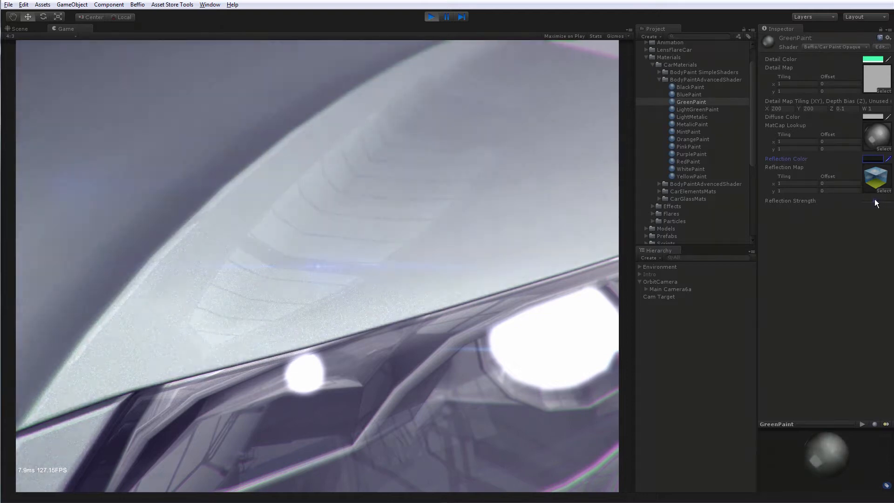
{"action": "left_click", "coordinate": [871, 59]}
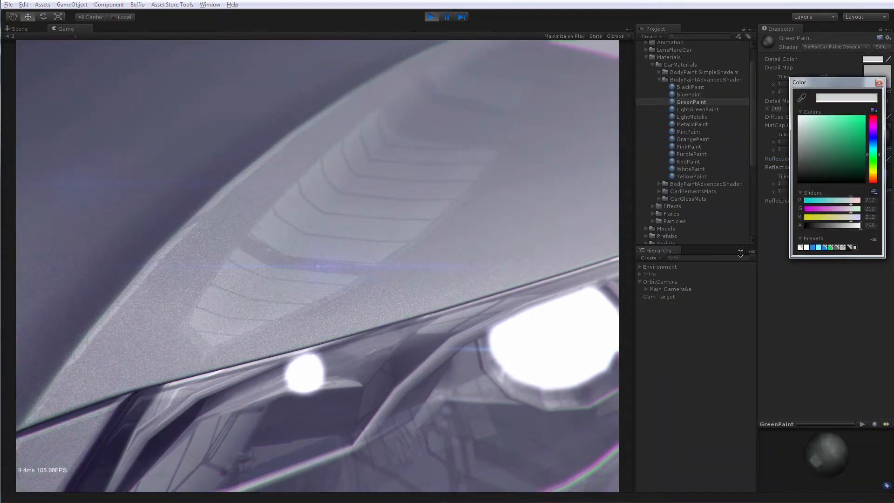
{"action": "left_click", "coordinate": [881, 82]}
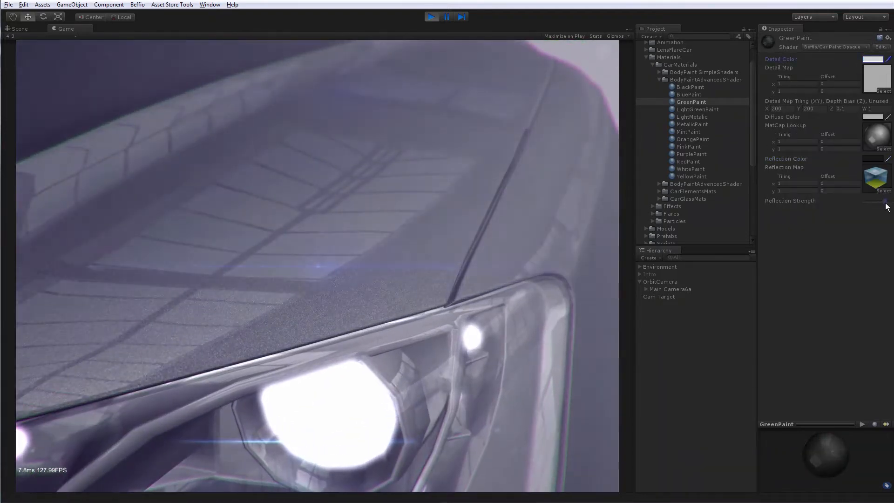
{"action": "left_click", "coordinate": [872, 58]}
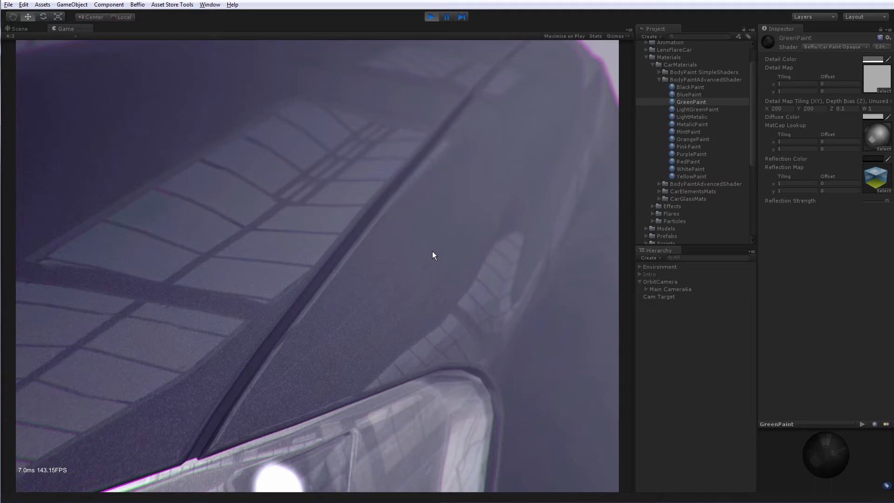
{"action": "left_click", "coordinate": [870, 59]}
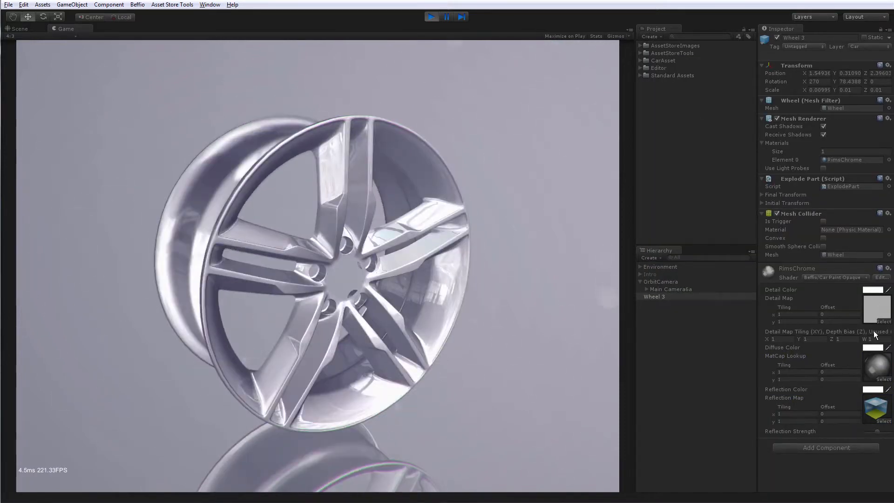
- Lower Main Camera6a's Camera Rotate Min Distance and tint Wheel 3's RimsChrome rims green
{"action": "left_click", "coordinate": [872, 389]}
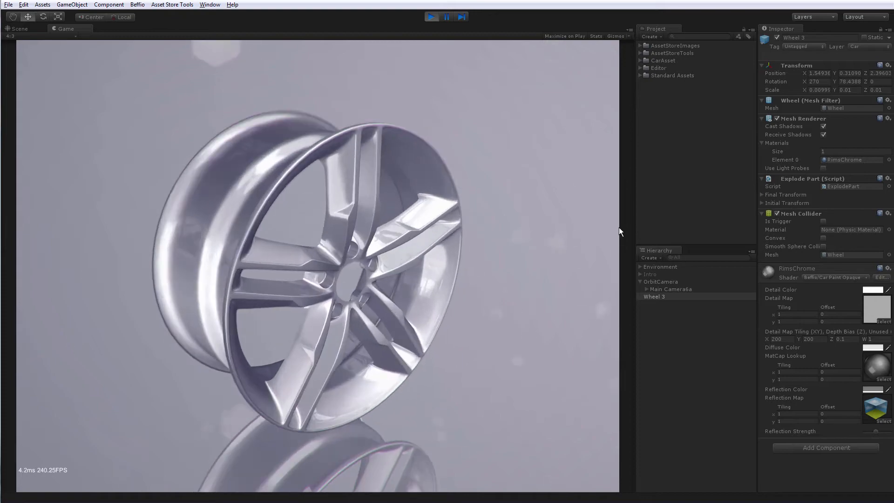
{"action": "left_click", "coordinate": [670, 289]}
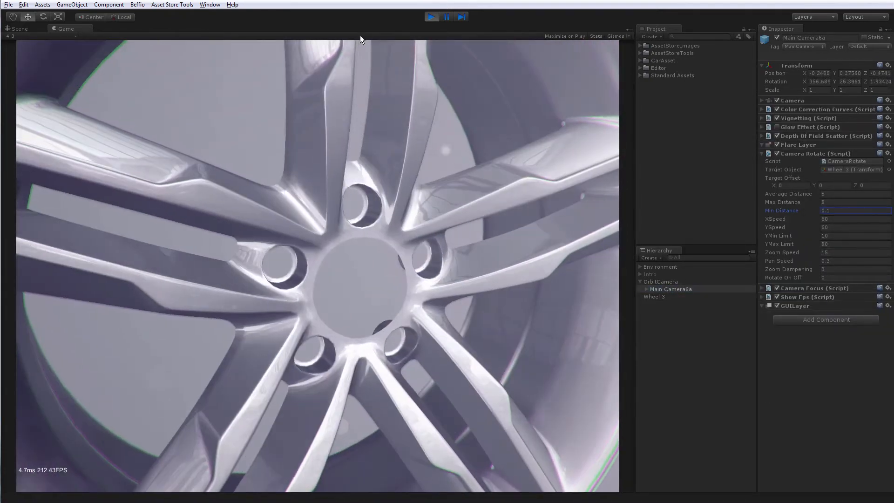
{"action": "left_click", "coordinate": [655, 296]}
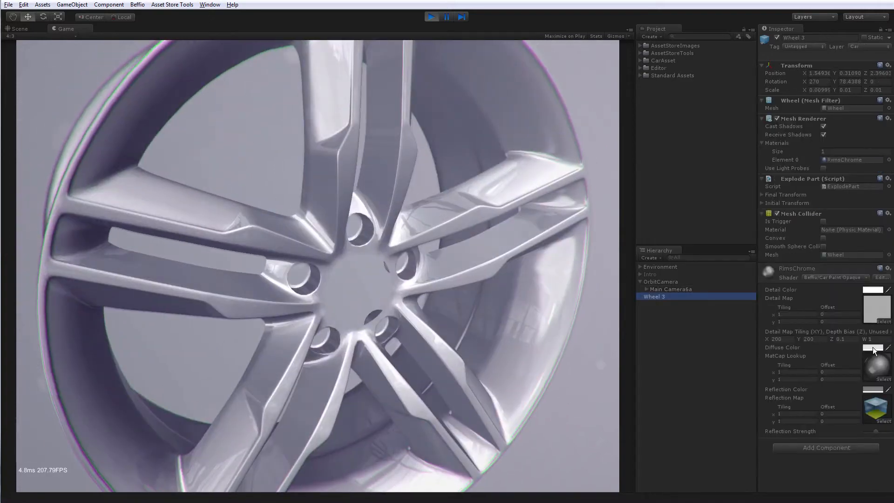
{"action": "left_click", "coordinate": [872, 347]}
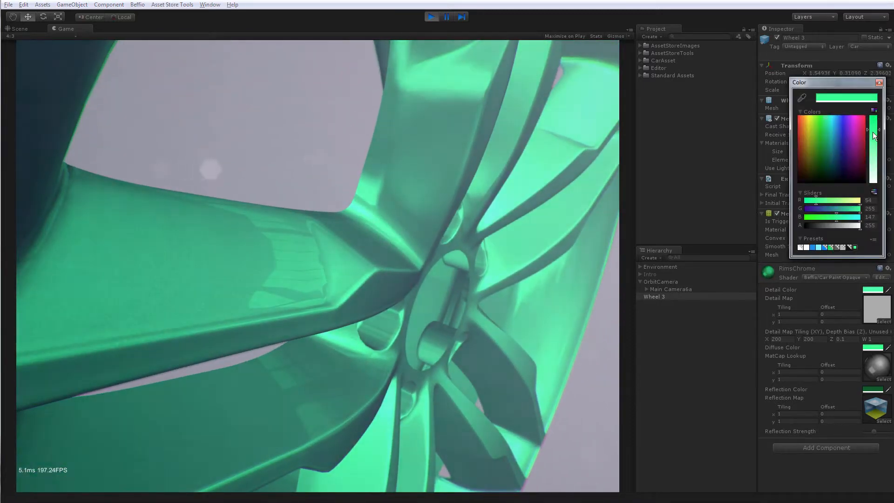
- Split the Scene and Game views and select LightShaft under Main Camera6a
{"action": "left_click", "coordinate": [825, 148]}
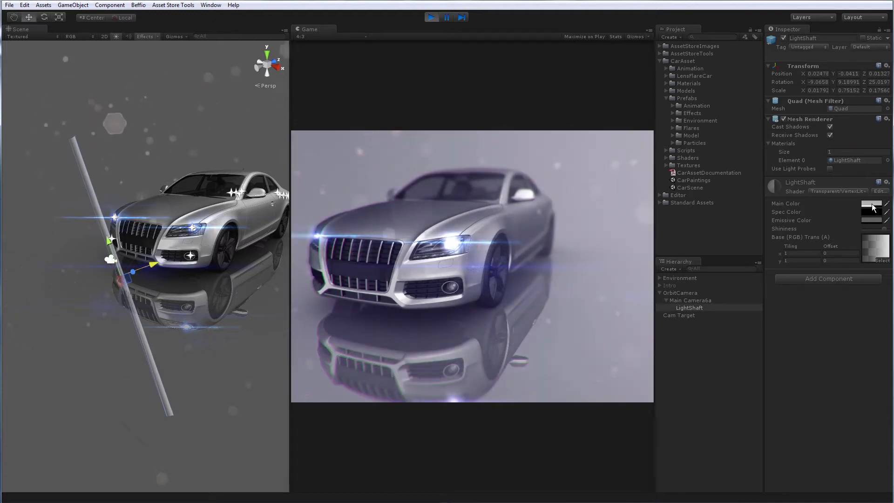
- Restore the full Game view and expand Main Camera6a's Camera Rotate script settings
{"action": "left_click", "coordinate": [871, 204]}
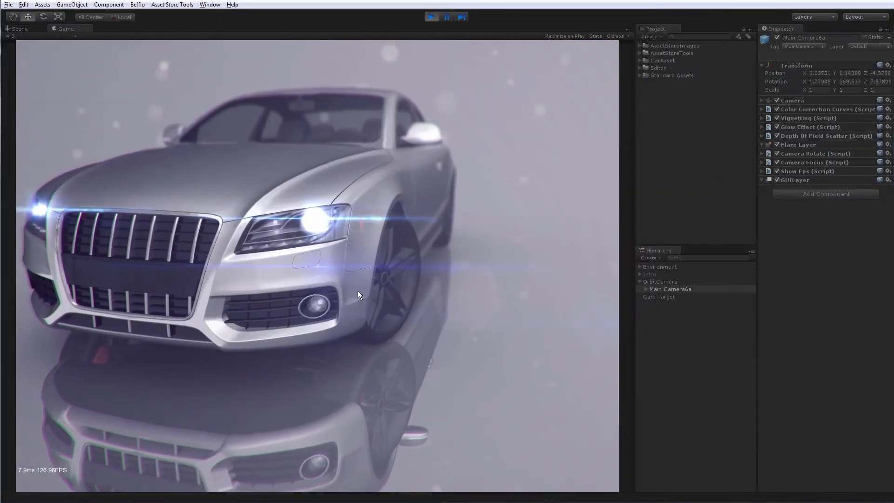
{"action": "left_click", "coordinate": [762, 153]}
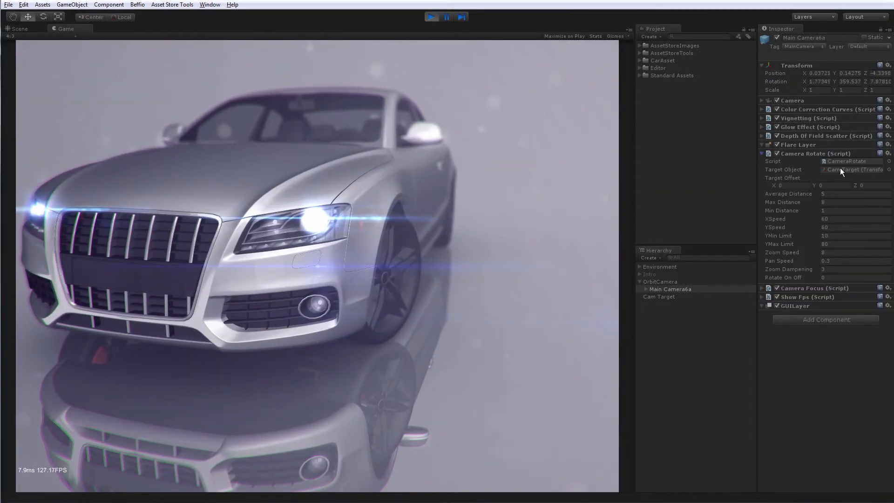
- Change Cam Target's Transform Position Y from -0.69 to 0.32
{"action": "left_click", "coordinate": [659, 297]}
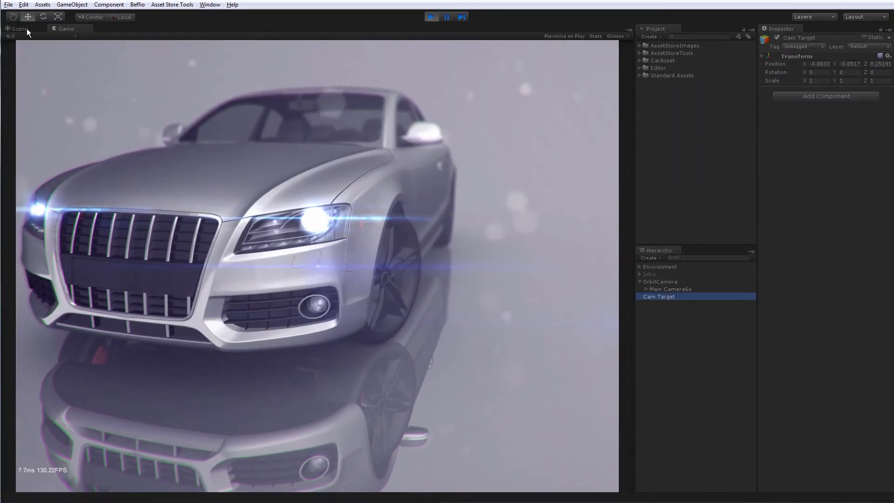
{"action": "left_click", "coordinate": [670, 289]}
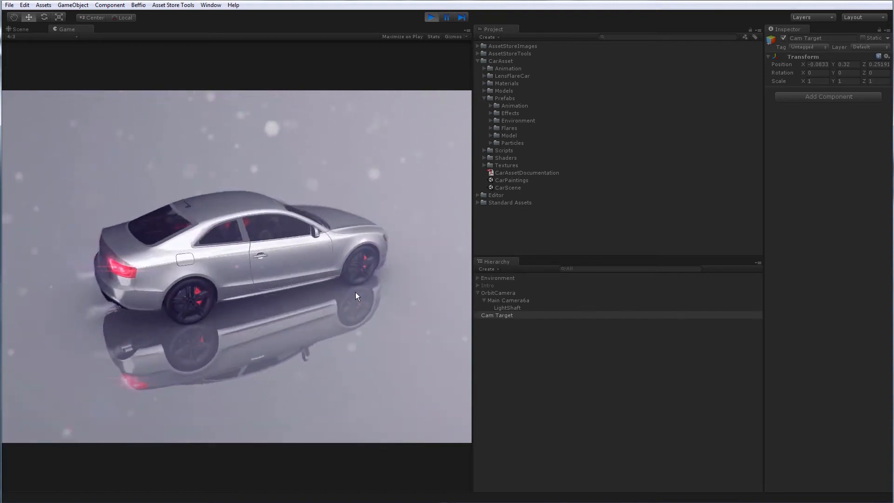
- Open the Explode Part Editor for Environment > Car and expand Car's parts in the Hierarchy
{"action": "left_click", "coordinate": [508, 300]}
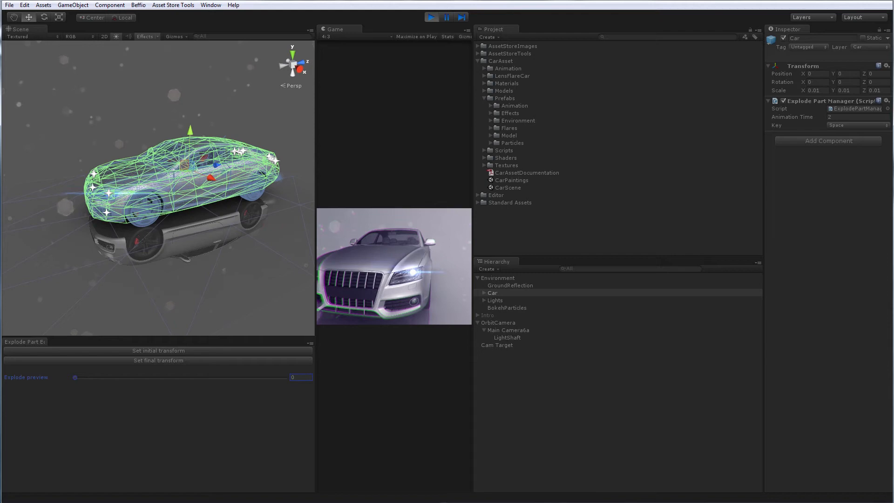
{"action": "left_click", "coordinate": [511, 489]}
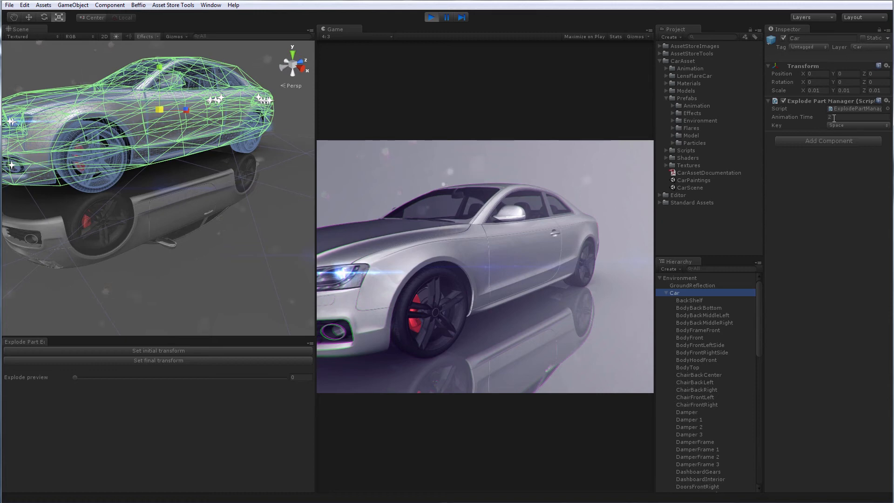
{"action": "left_click", "coordinate": [857, 125]}
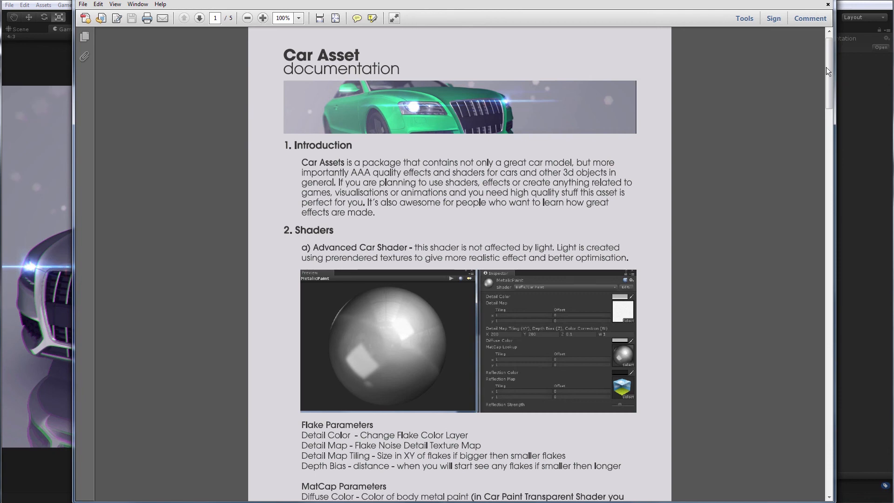
- Scroll to page 2 of the Car Asset PDF, covering the Simplified Car Shader
{"action": "scroll", "scroll_direction": "down", "scroll_amount": 3}
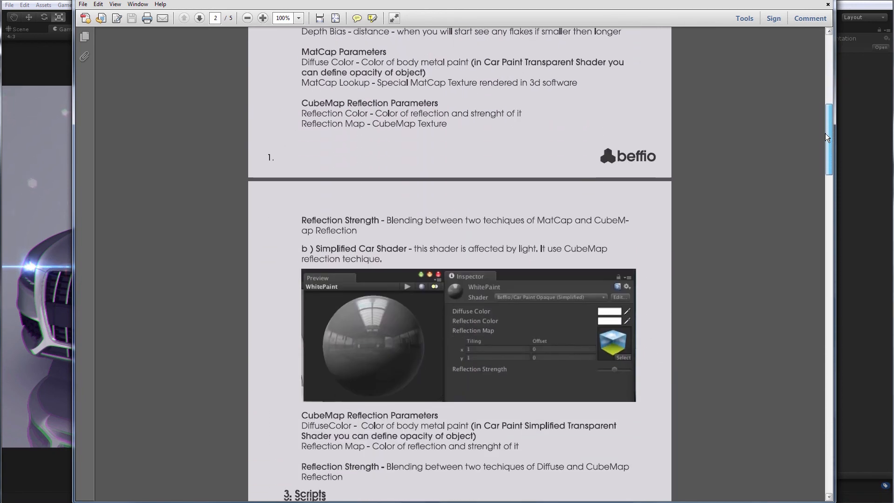